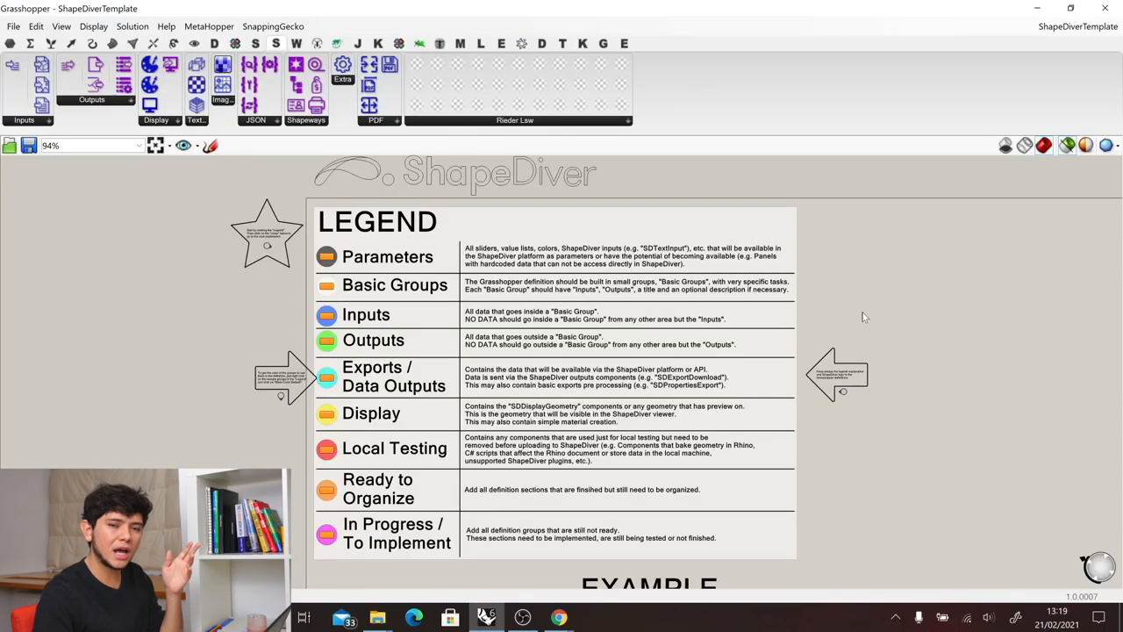
mouse_move(789, 568)
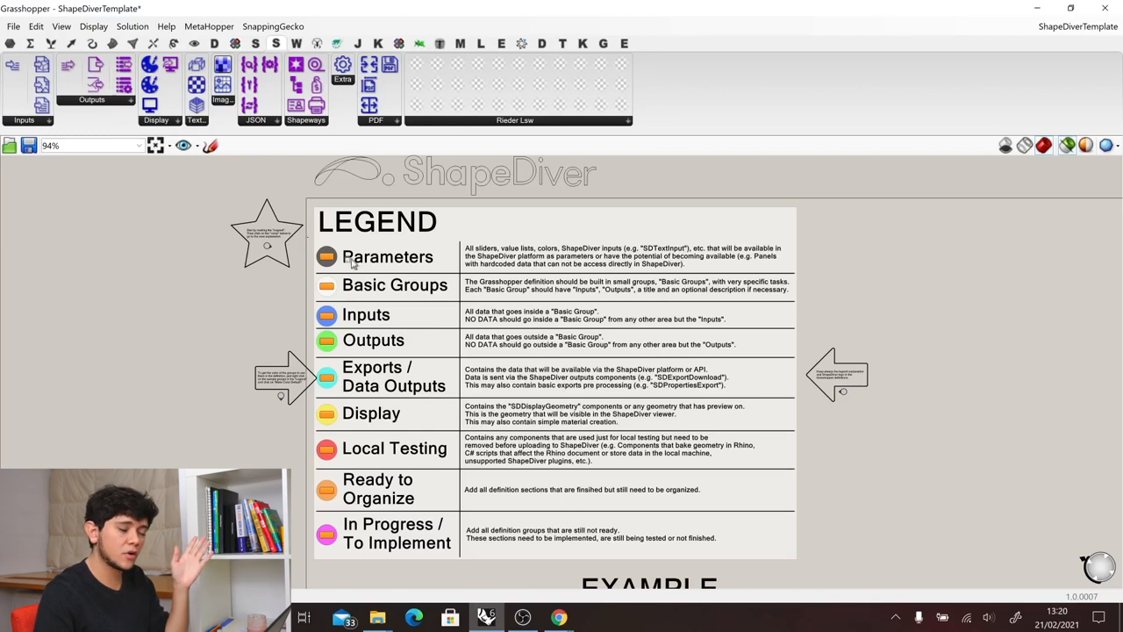
Navigate the canvas to the EXAMPLE section and focus on the pink Creation Bitmap group.
left_click(386, 256)
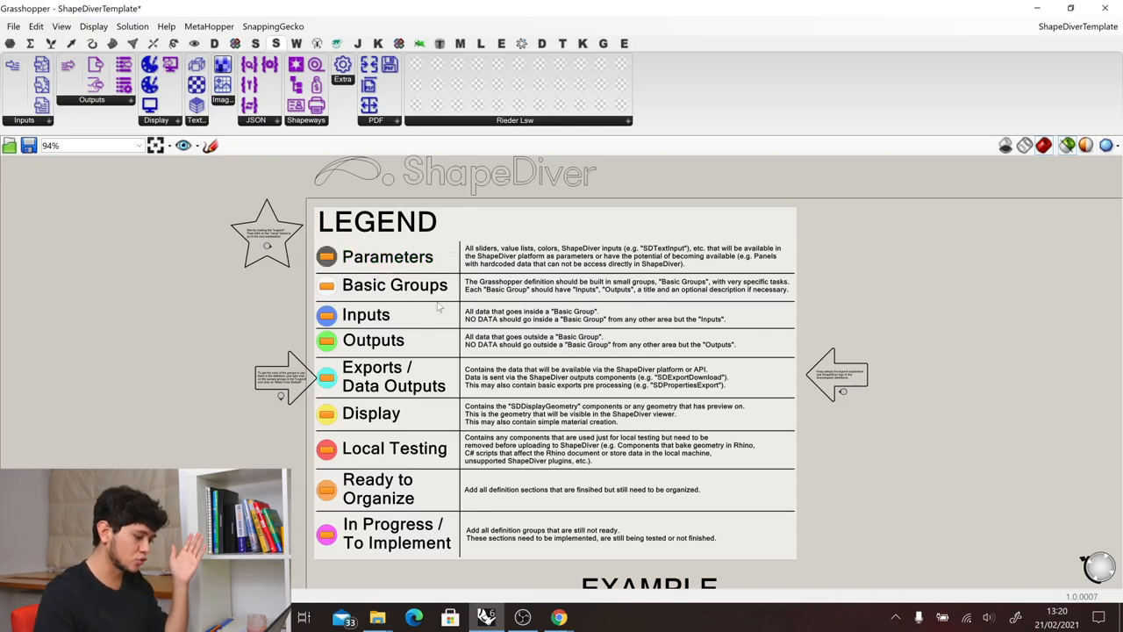
left_click(393, 285)
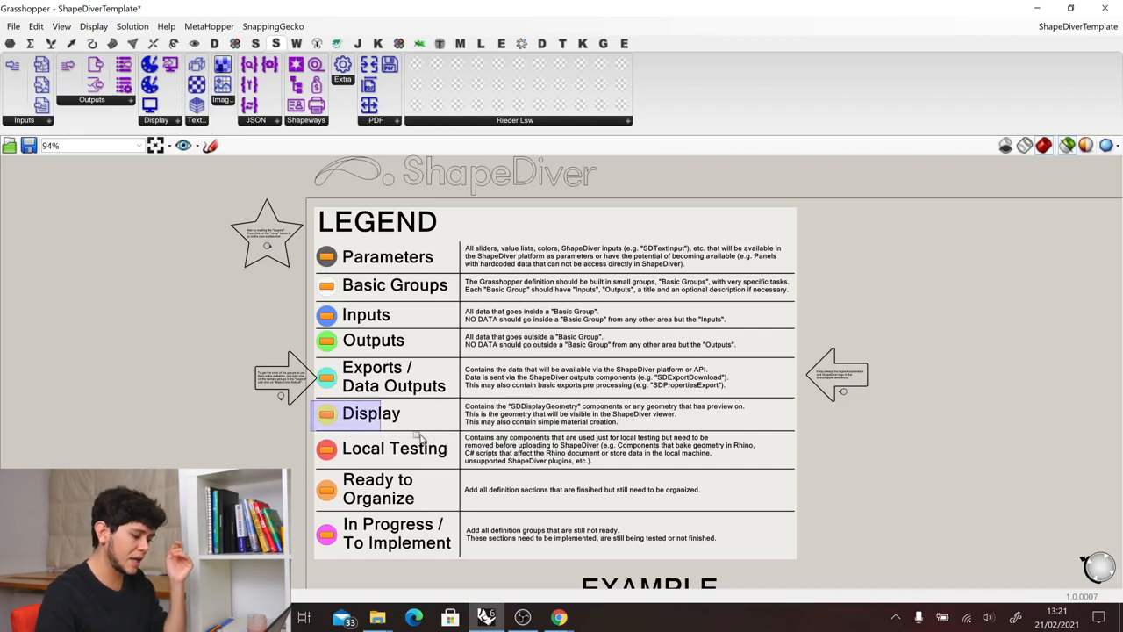
left_click(370, 414)
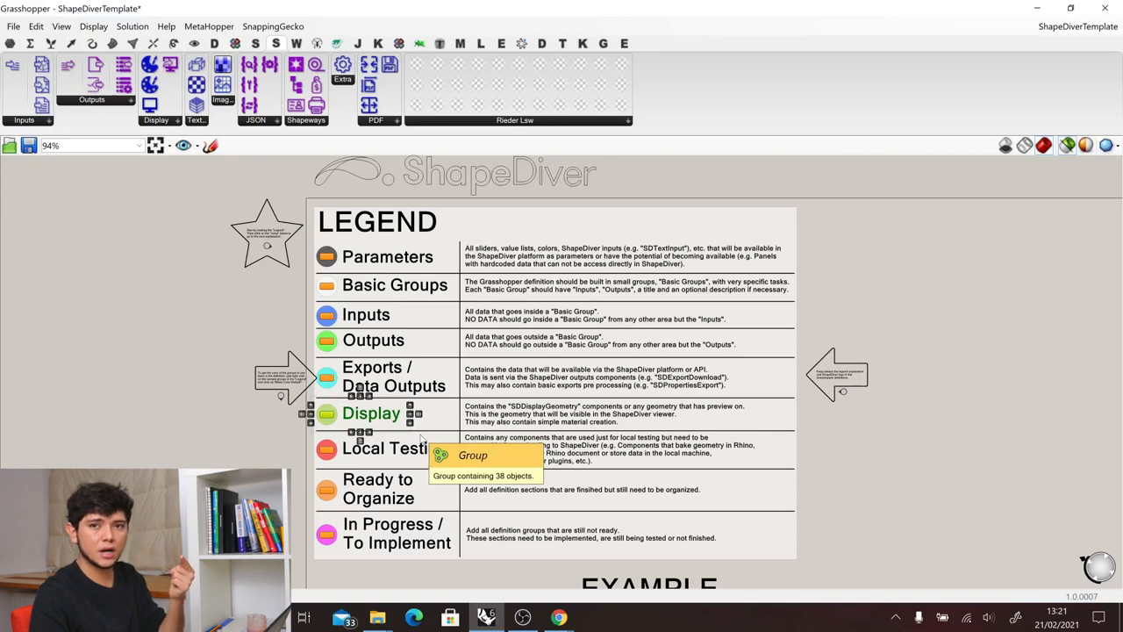
mouse_move(321, 463)
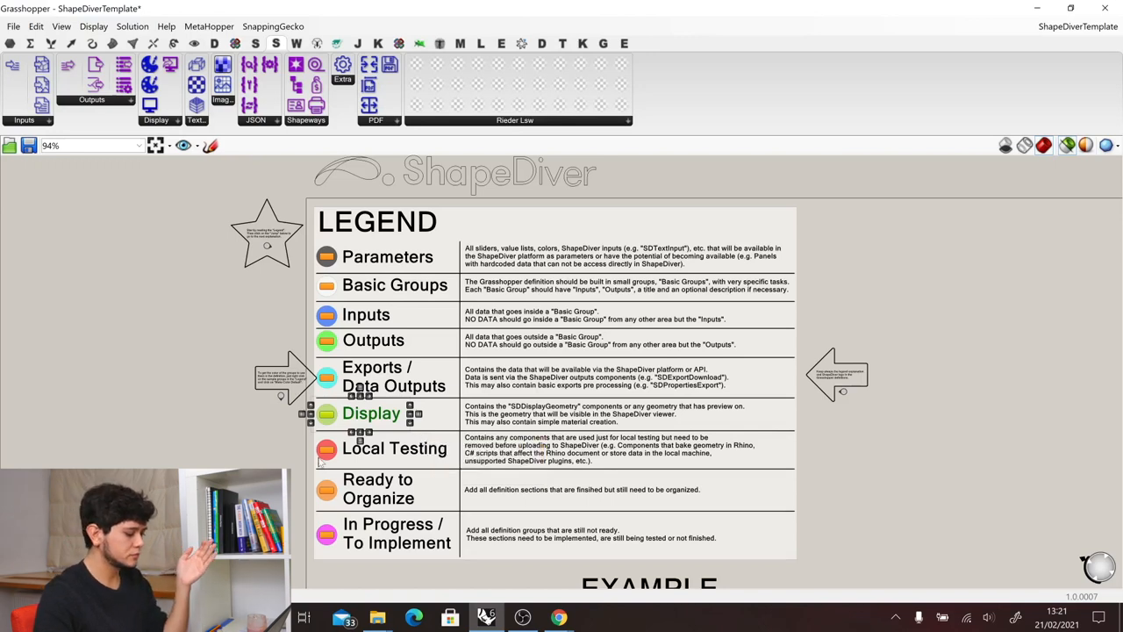
left_click(393, 450)
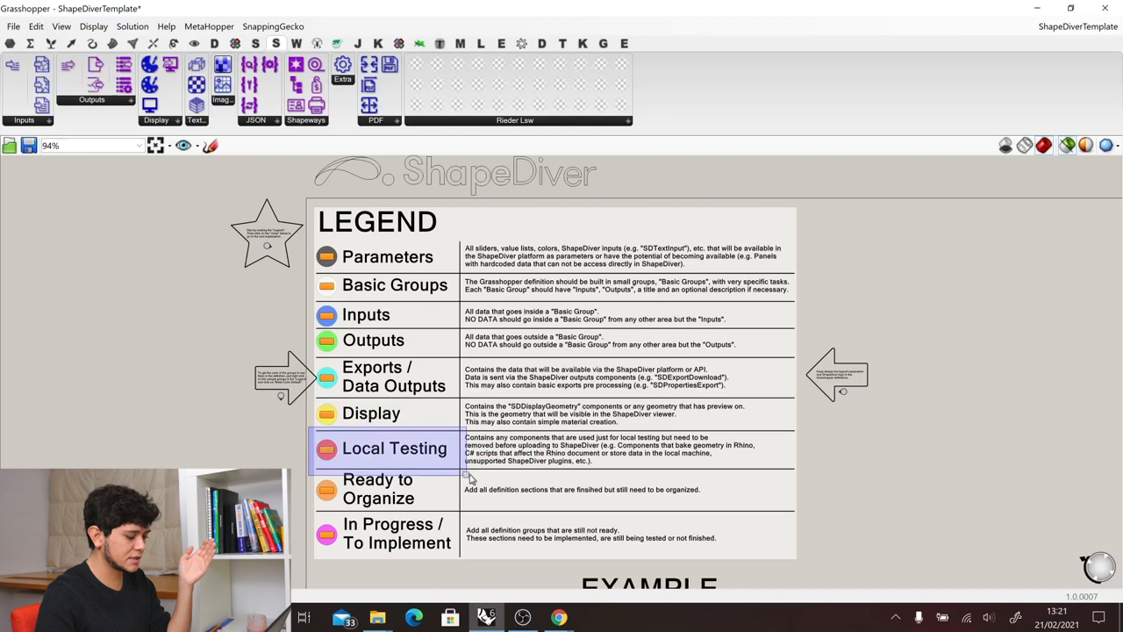
left_click(393, 447)
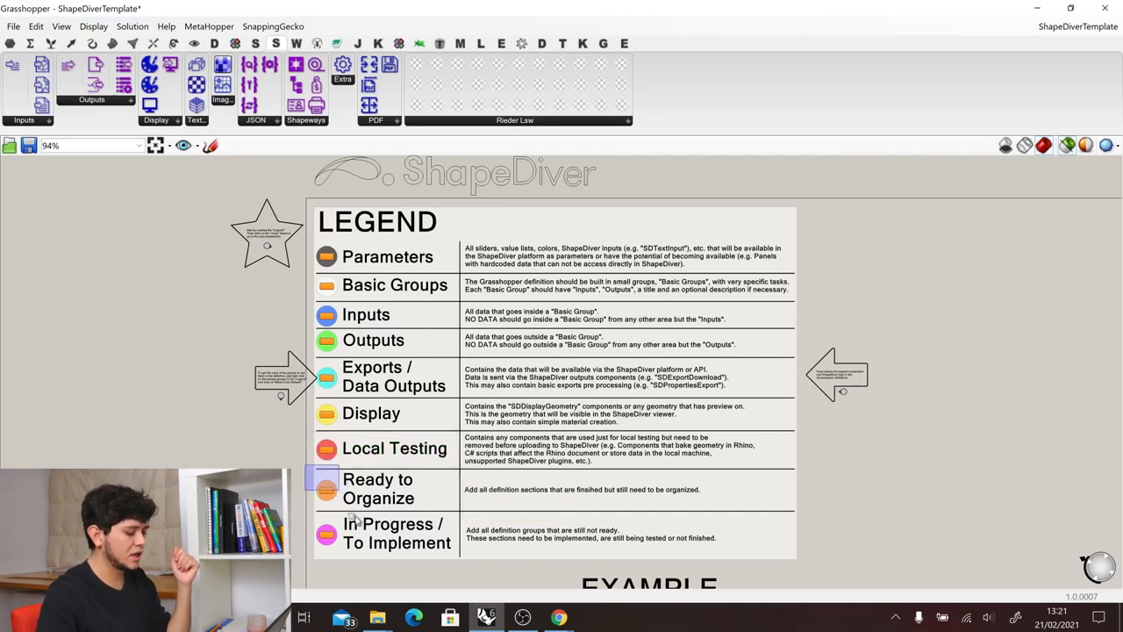
left_click(395, 533)
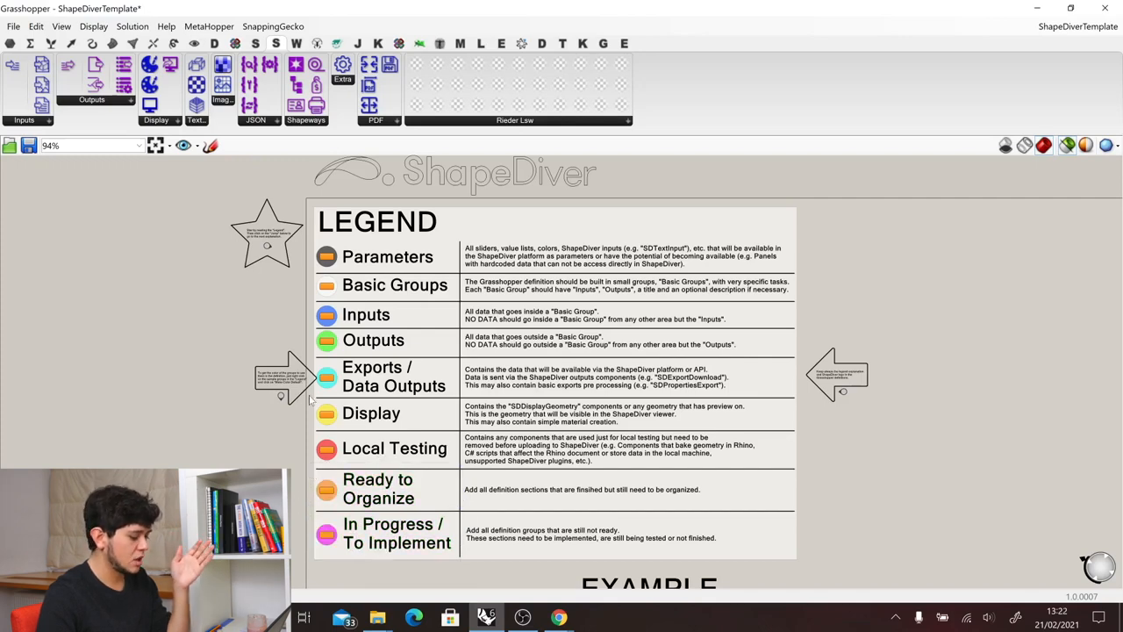
scroll("down", 3)
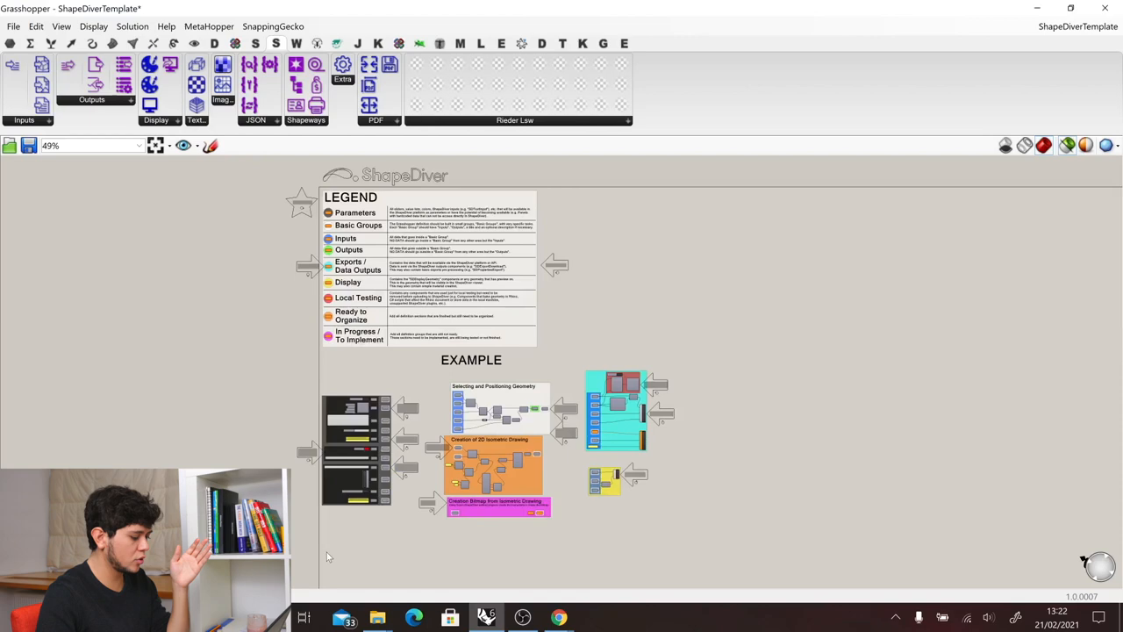
scroll("down", 3)
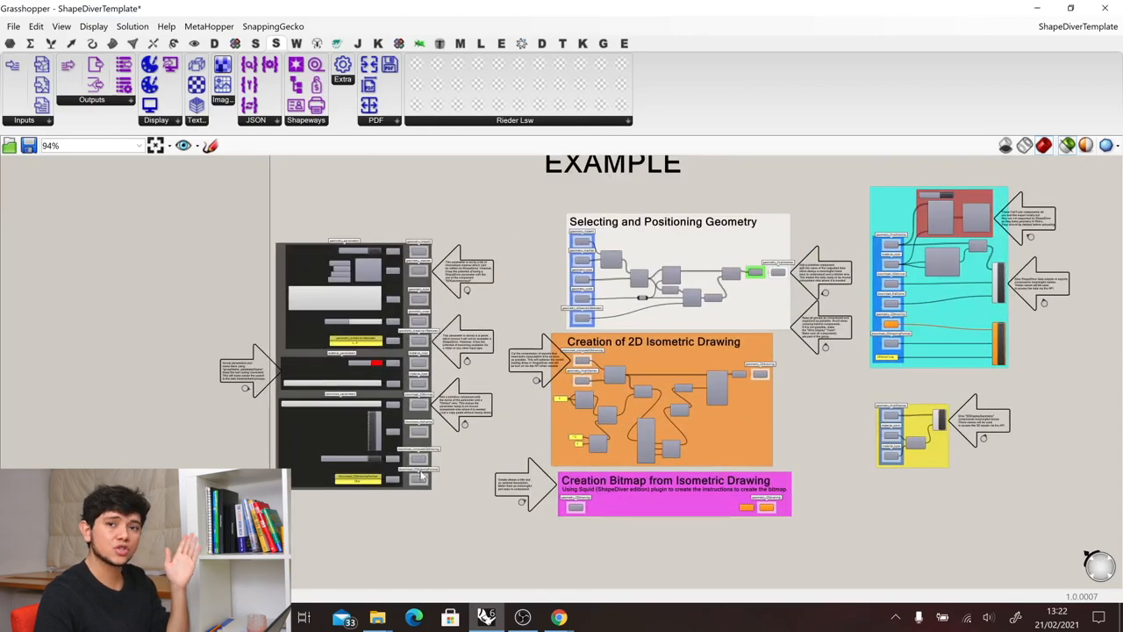
mouse_move(372, 239)
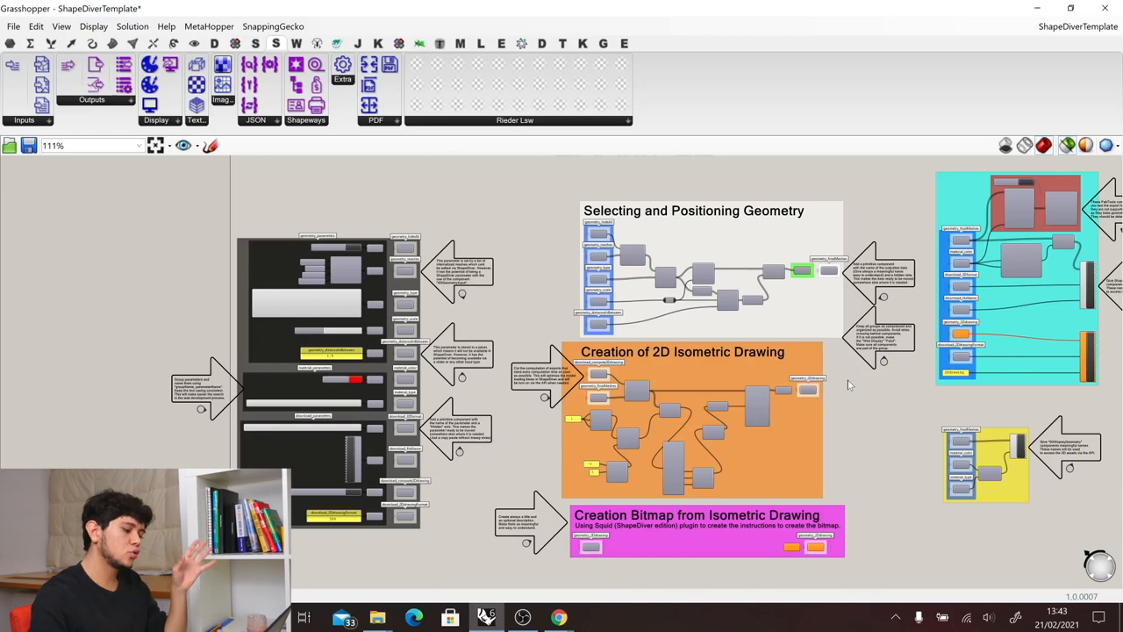
mouse_move(746, 270)
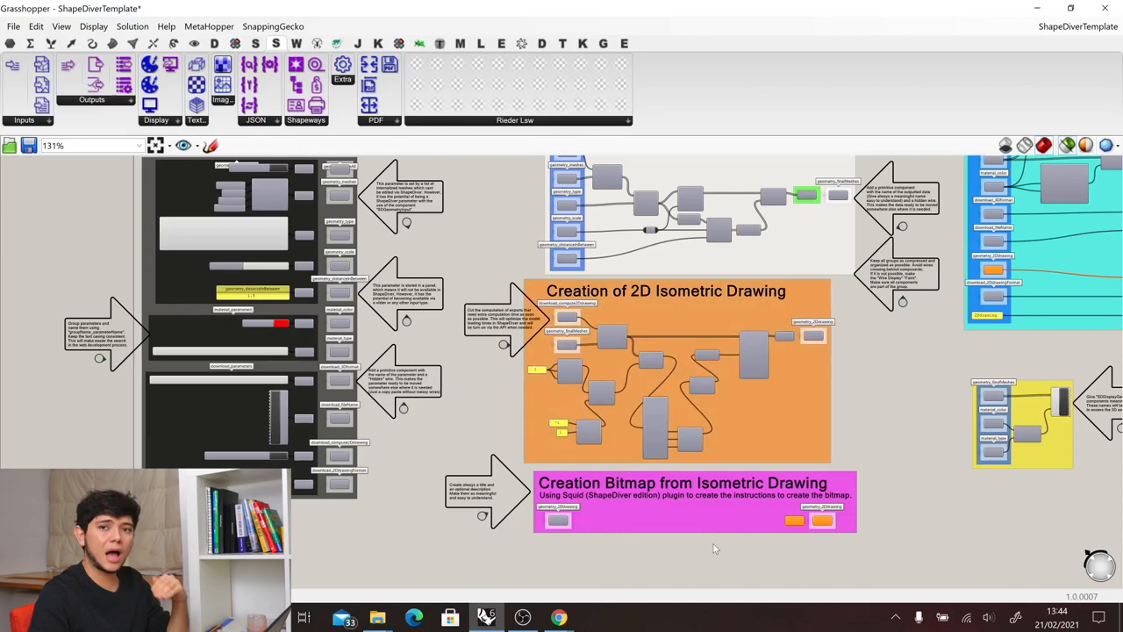
mouse_move(702, 568)
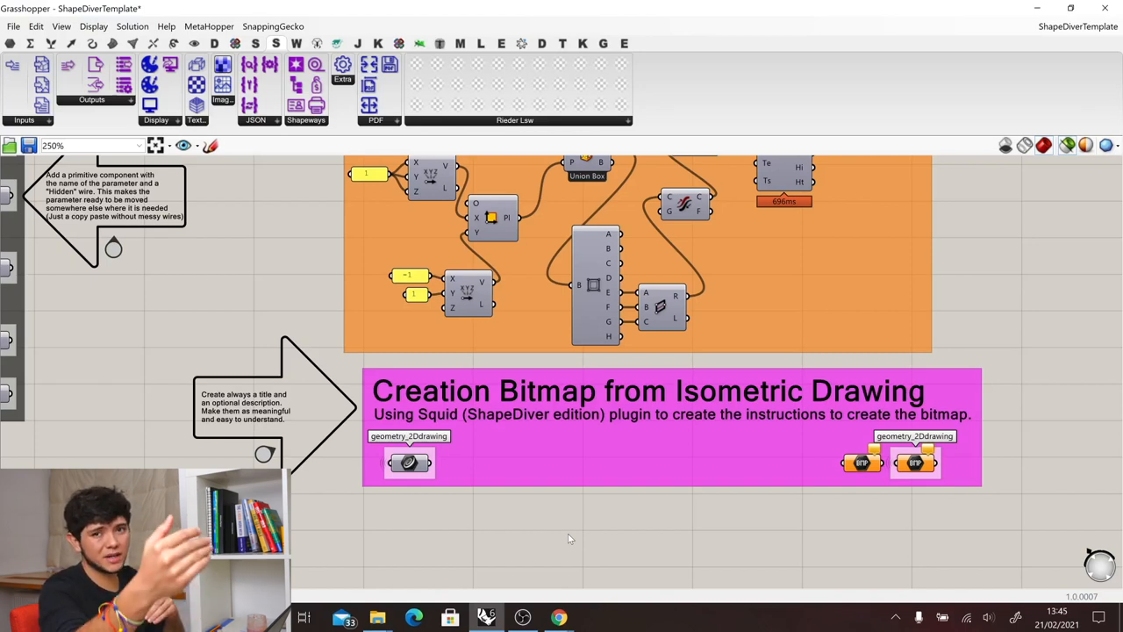
scroll("down", 3)
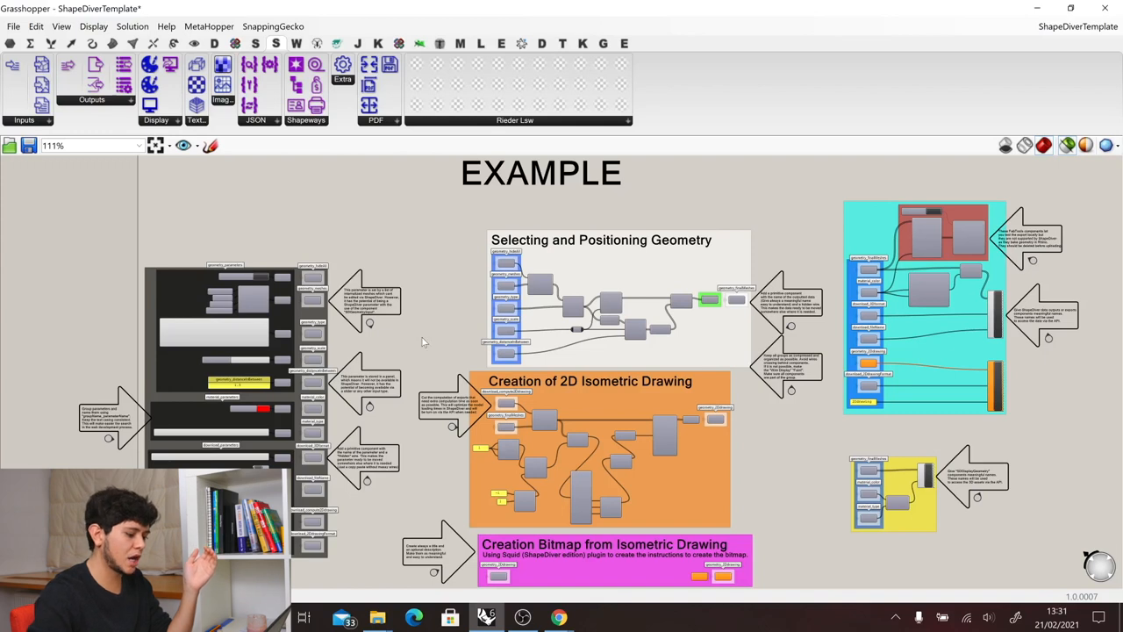
mouse_move(460, 232)
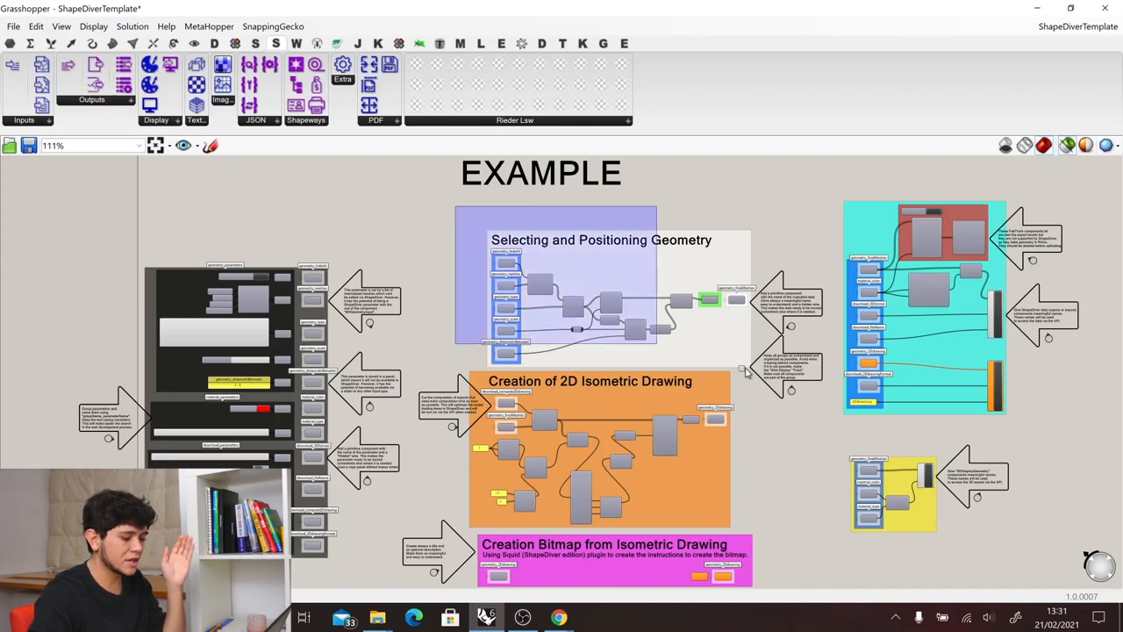
left_click(600, 239)
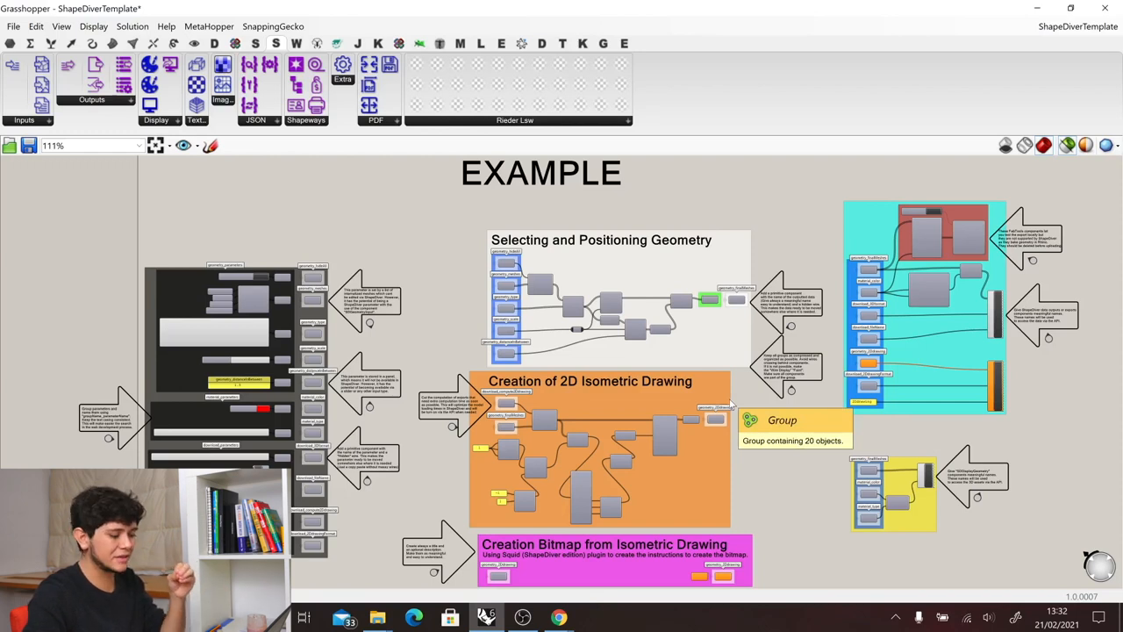
mouse_move(670, 253)
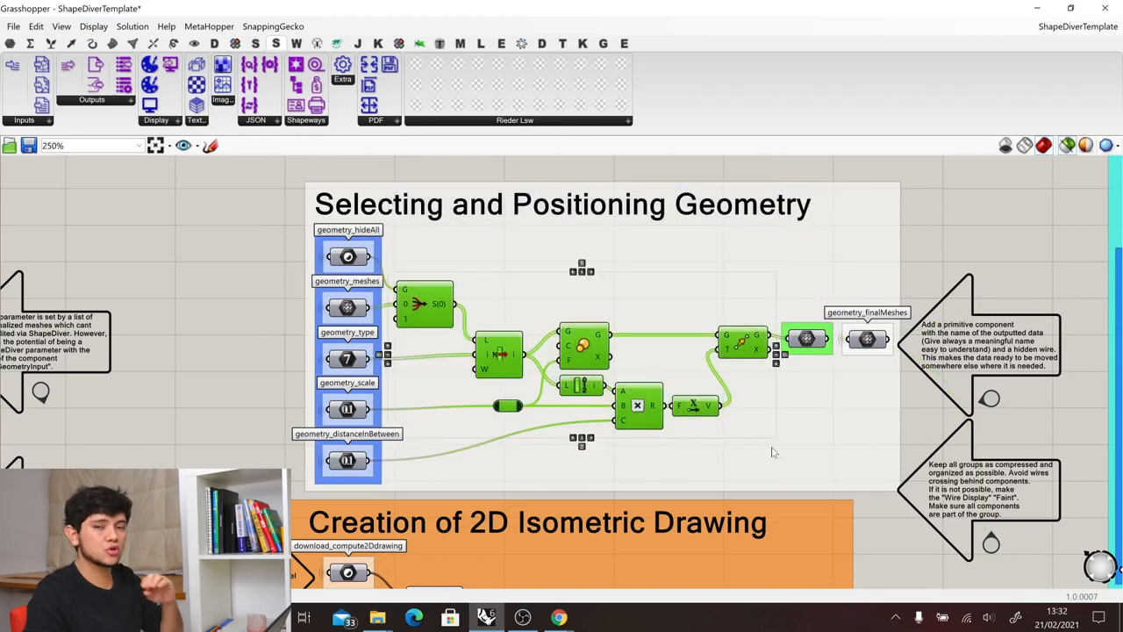
mouse_move(762, 447)
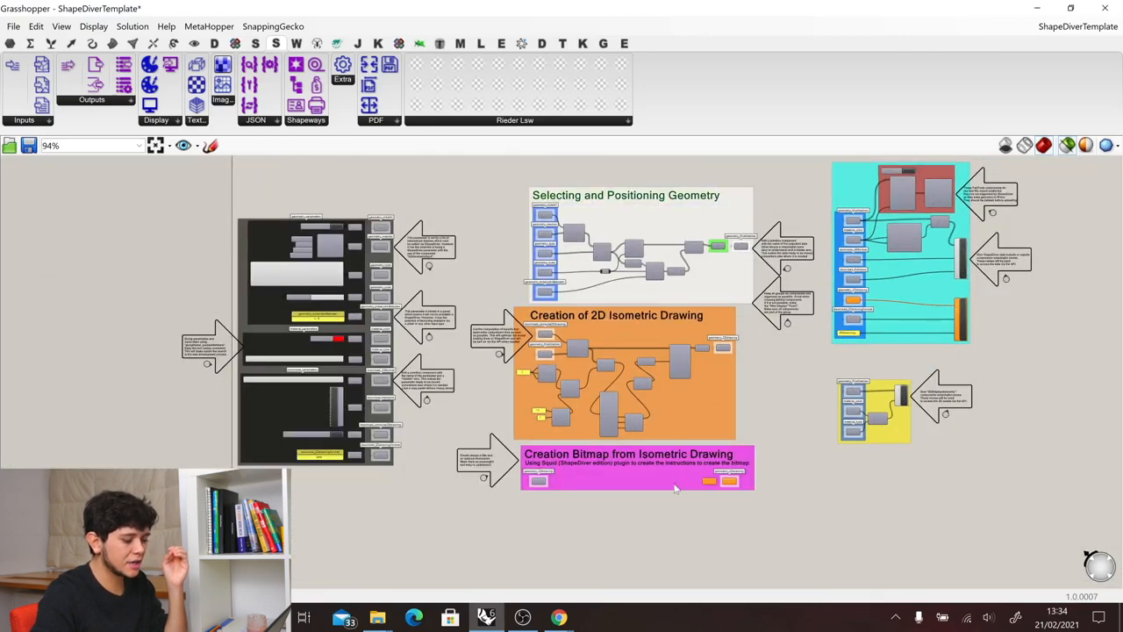
scroll("down", 3)
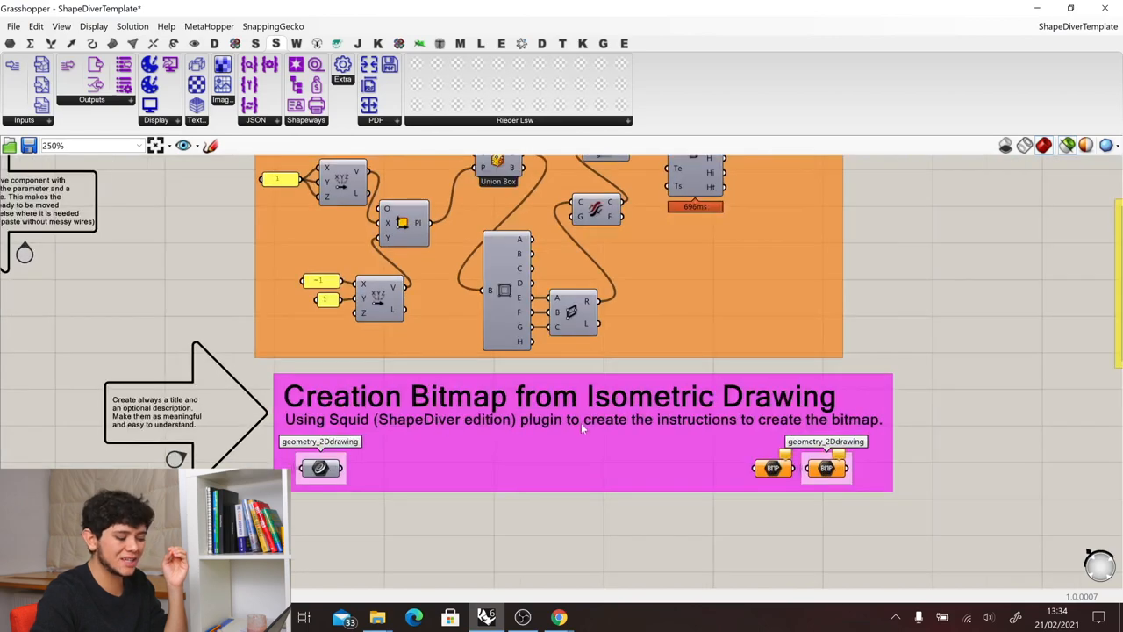
scroll("down", 3)
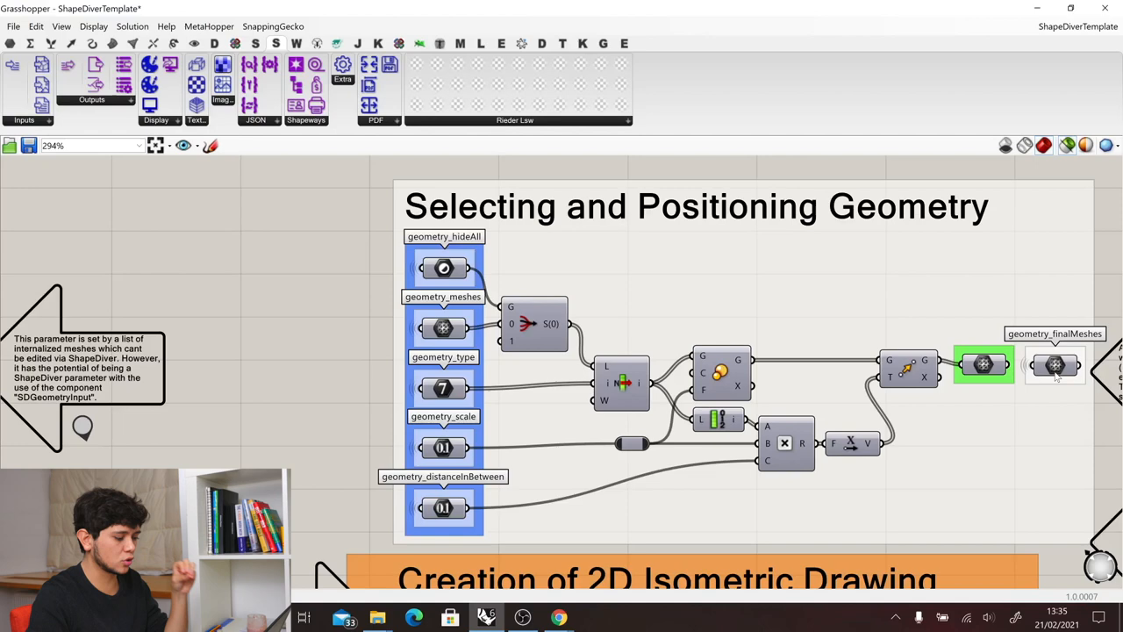
scroll("down", 3)
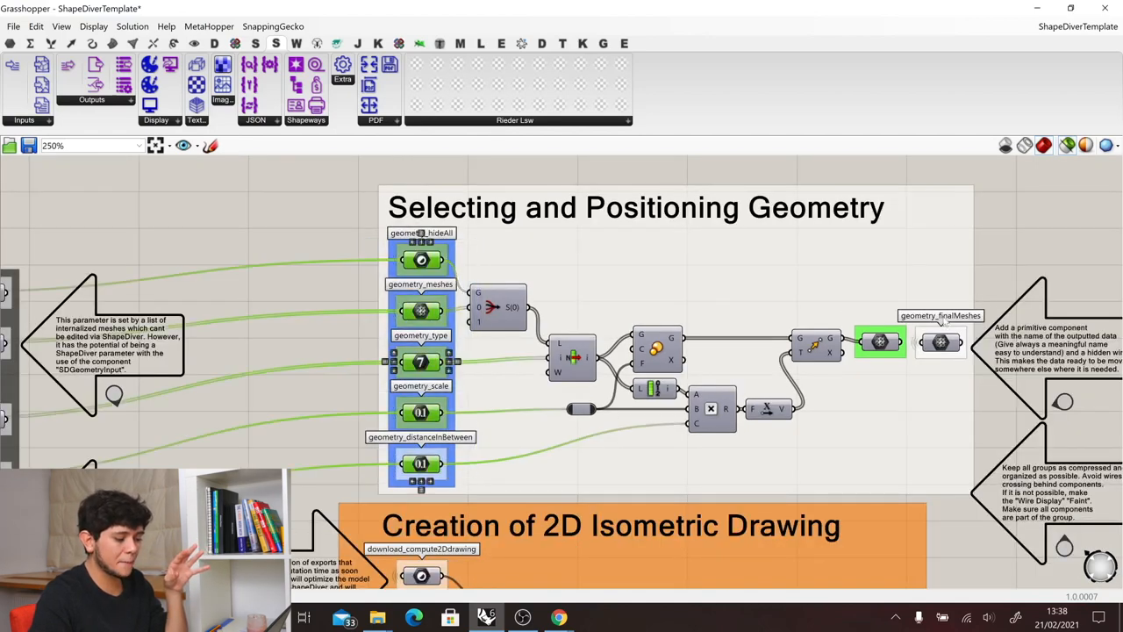
scroll("down", 3)
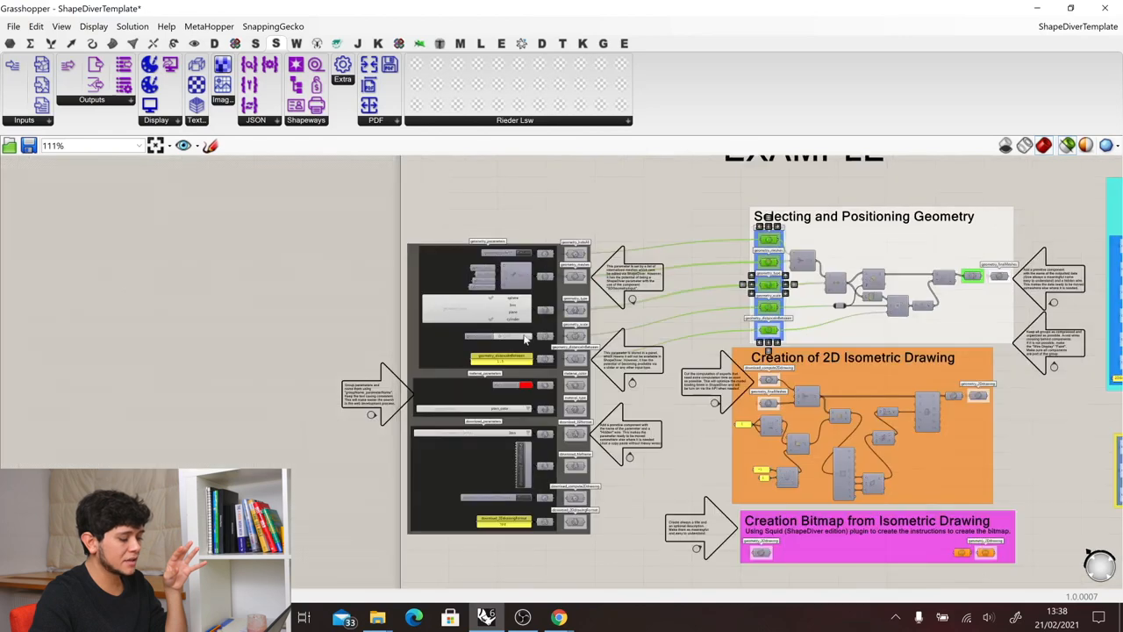
scroll("down", 3)
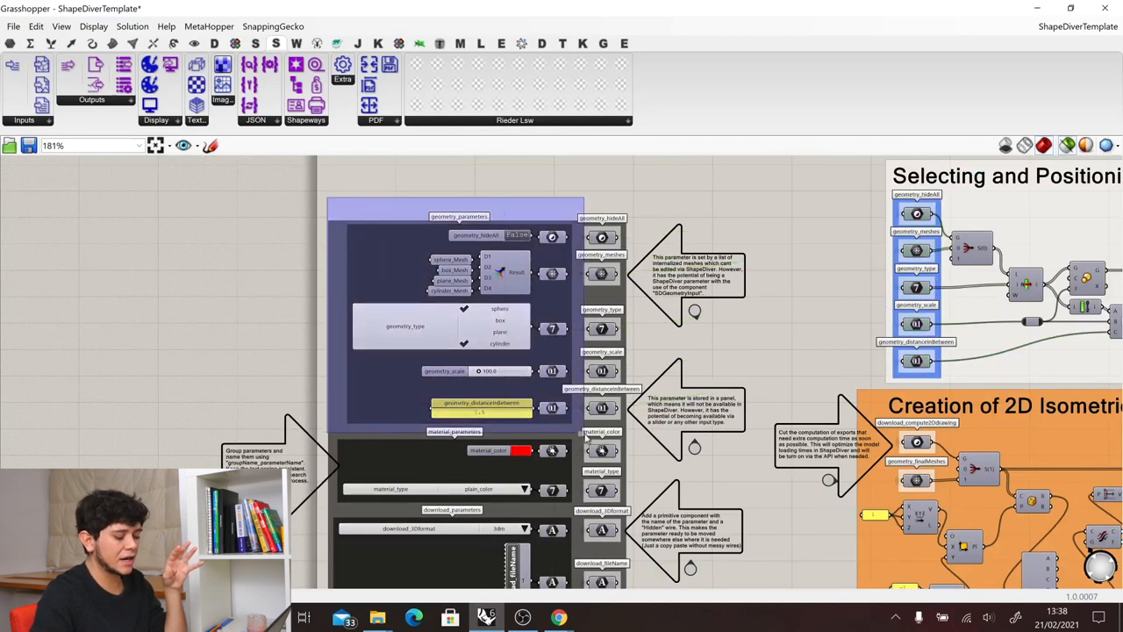
left_click(458, 218)
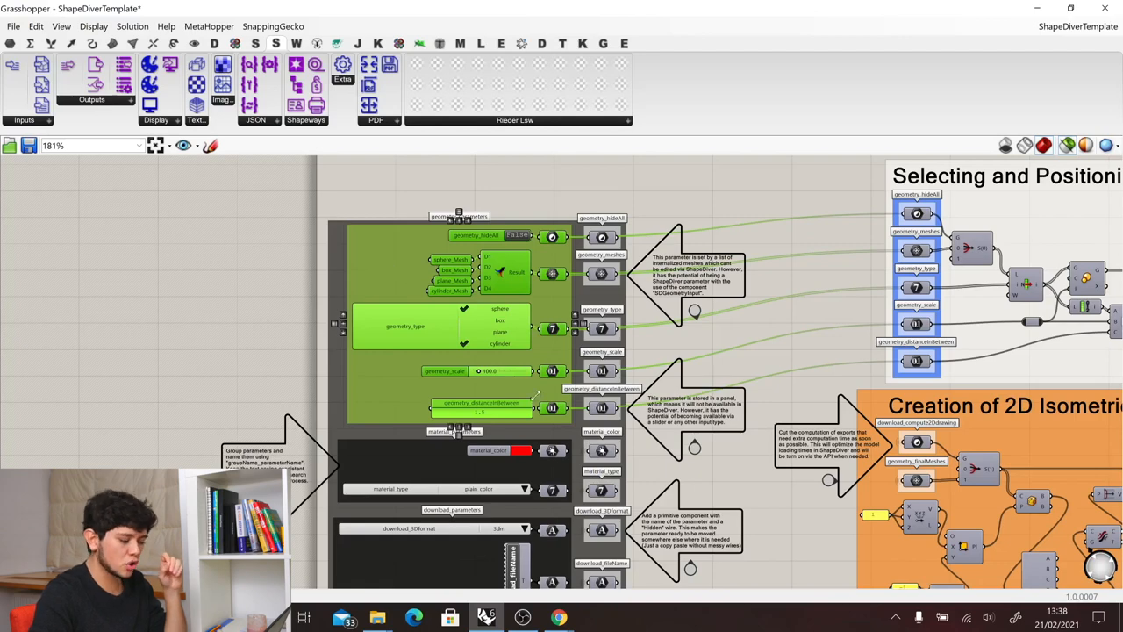
mouse_move(414, 193)
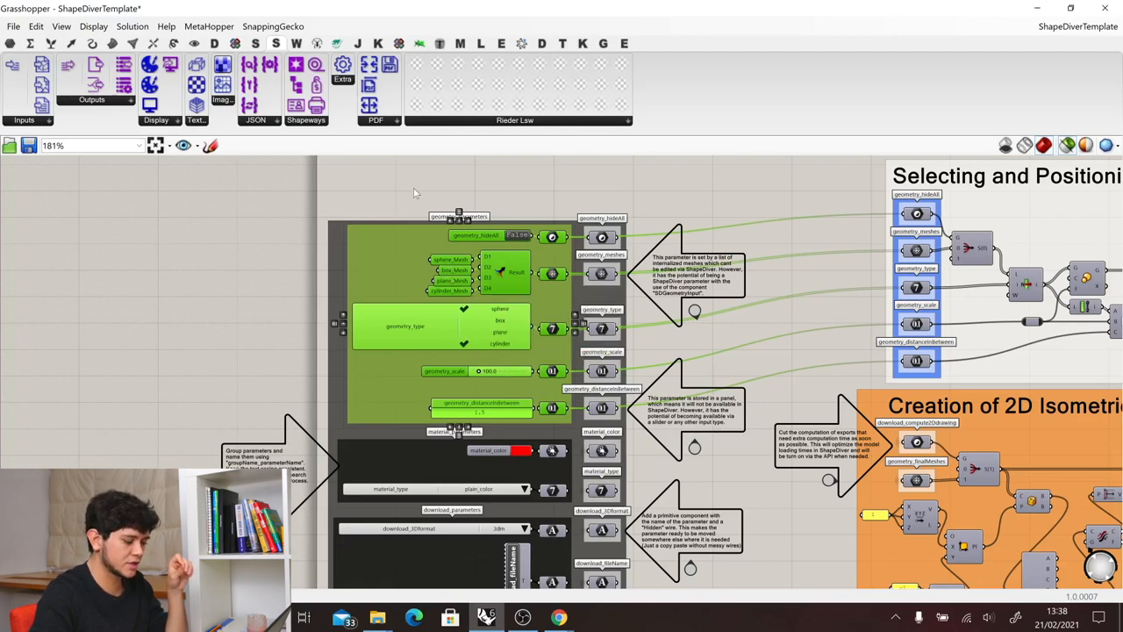
scroll("down", 3)
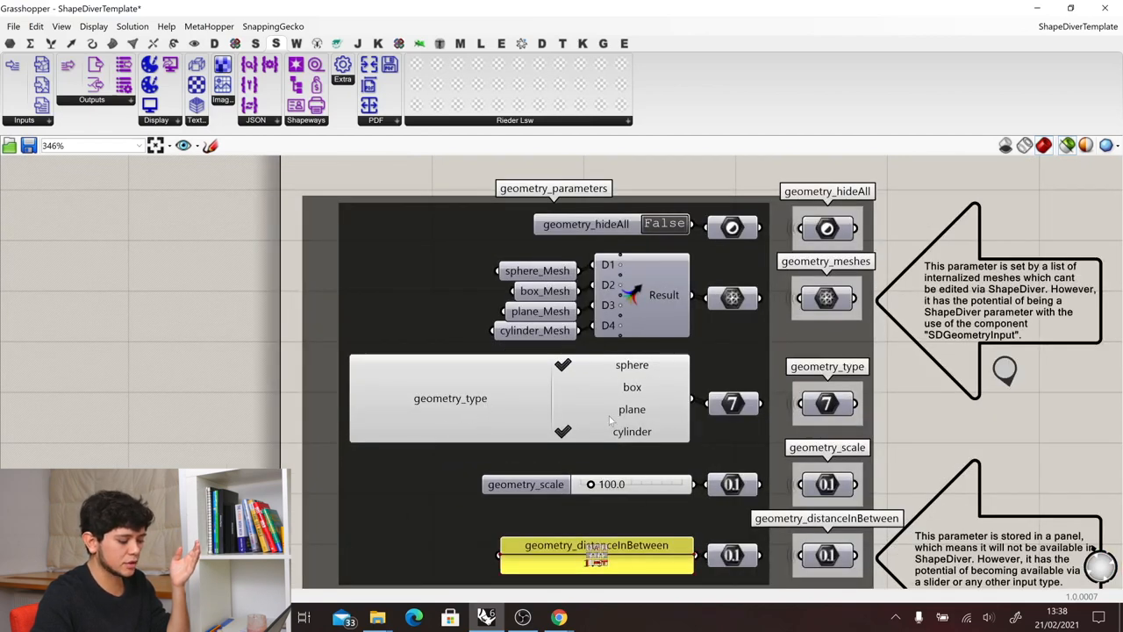
mouse_move(449, 397)
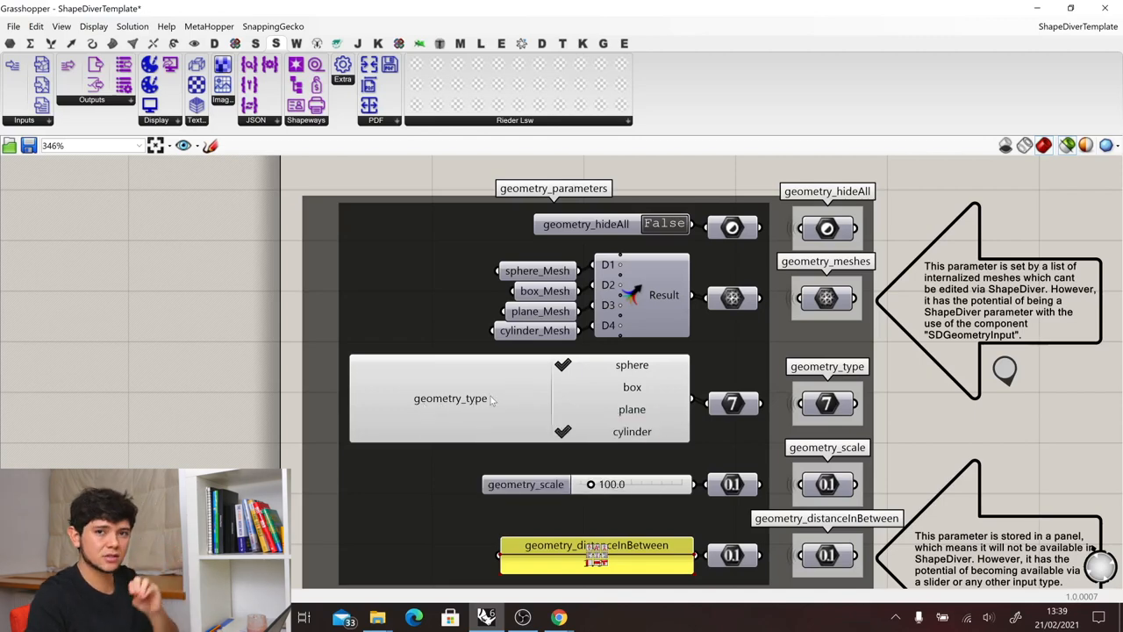
scroll("down", 3)
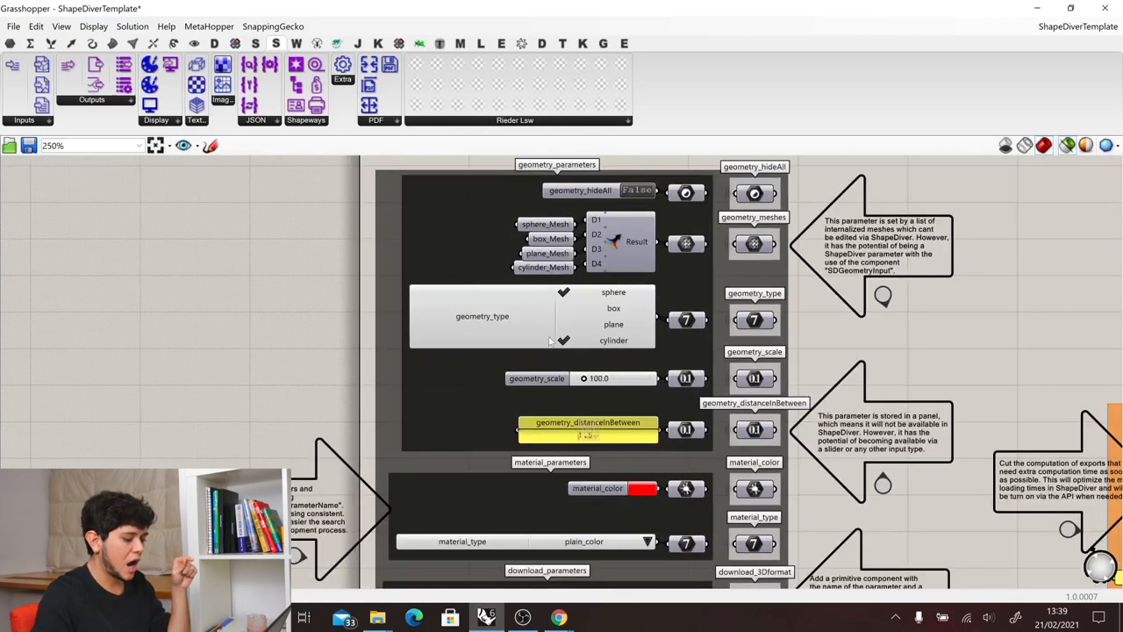
scroll("down", 3)
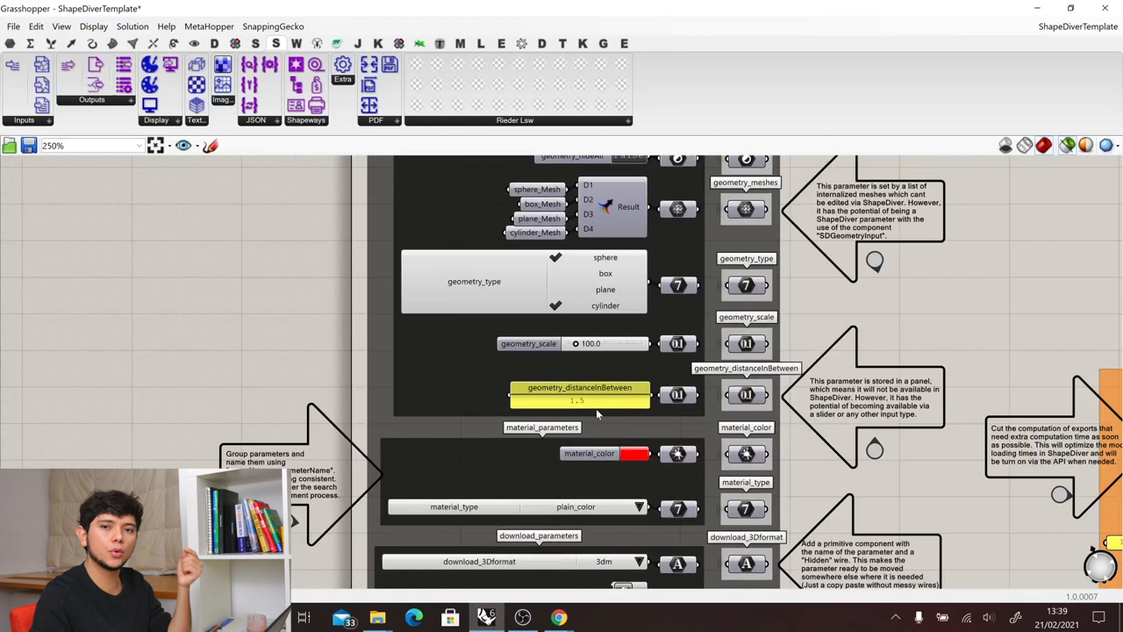
mouse_move(625, 434)
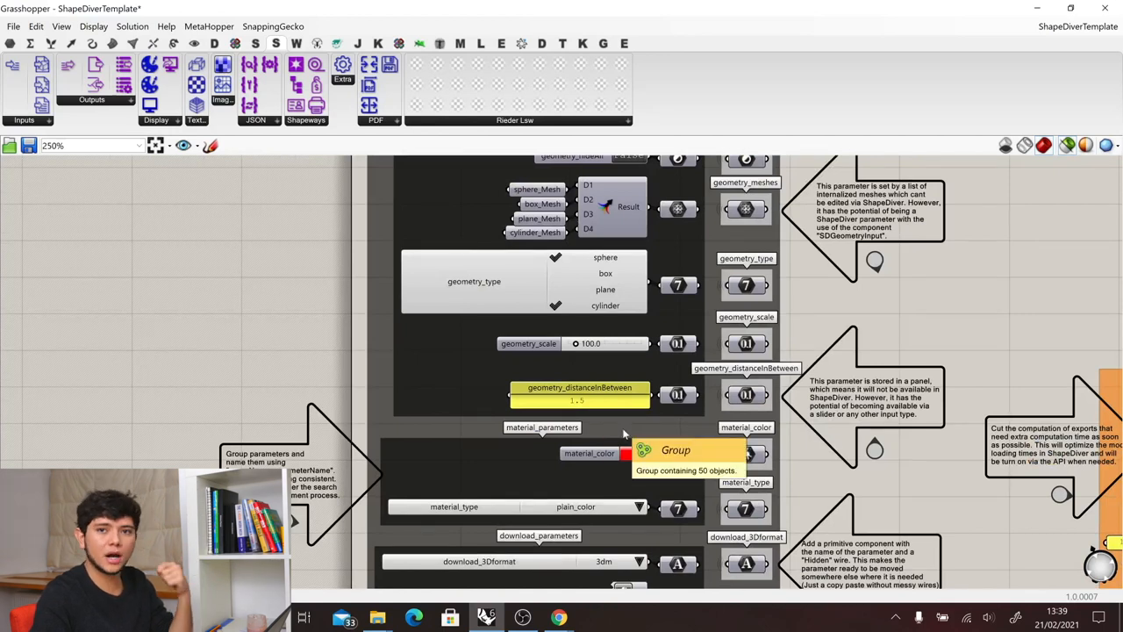
mouse_move(635, 428)
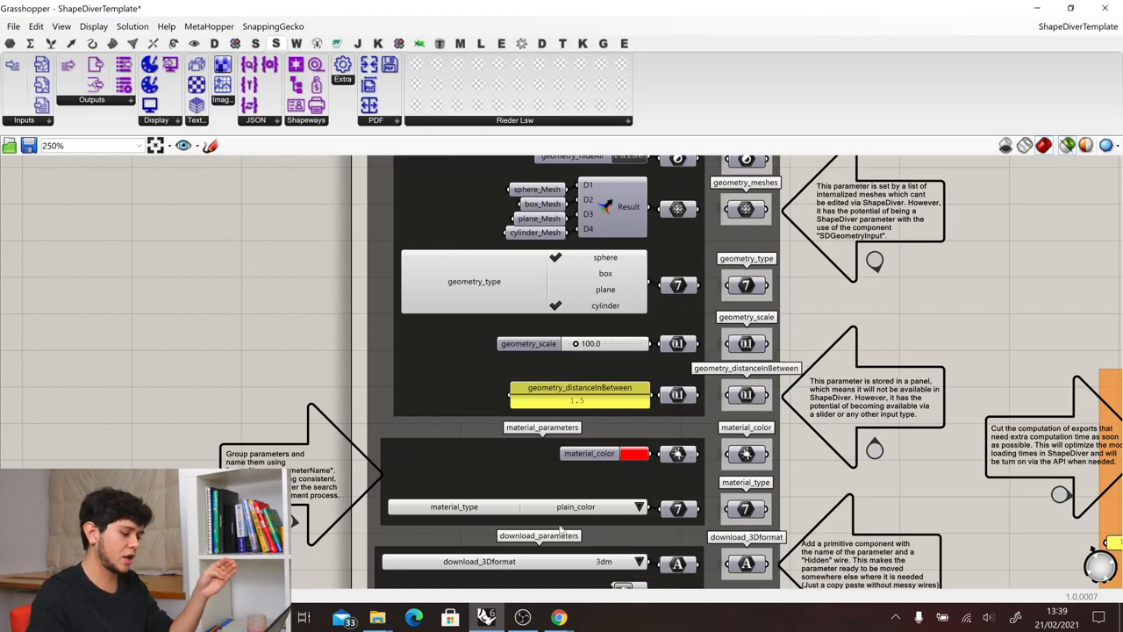
scroll("down", 3)
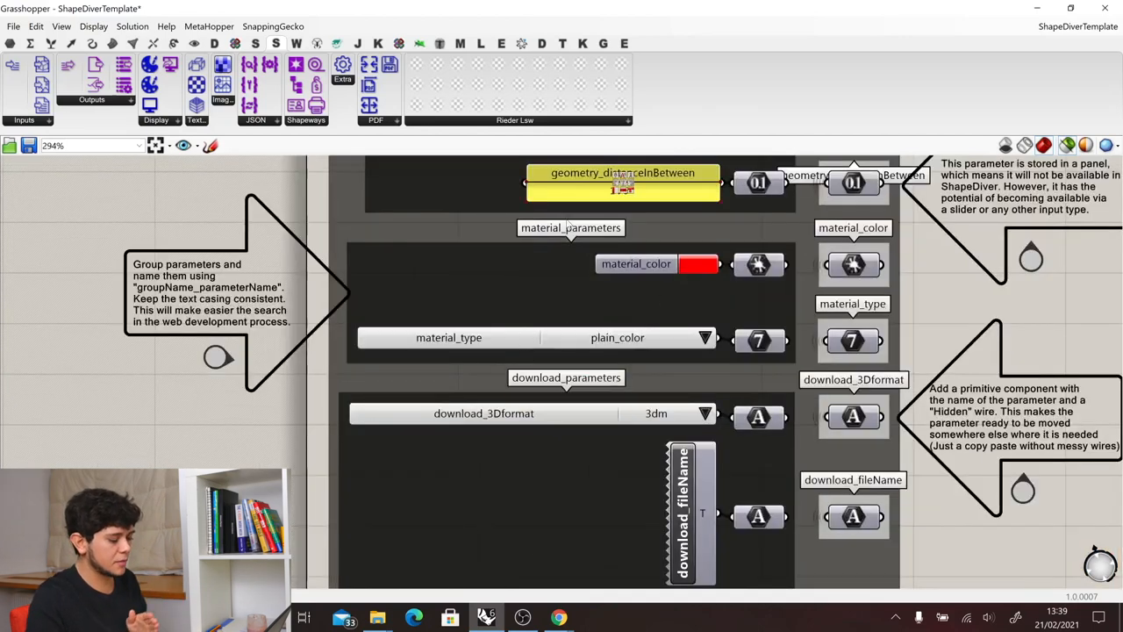
scroll("down", 3)
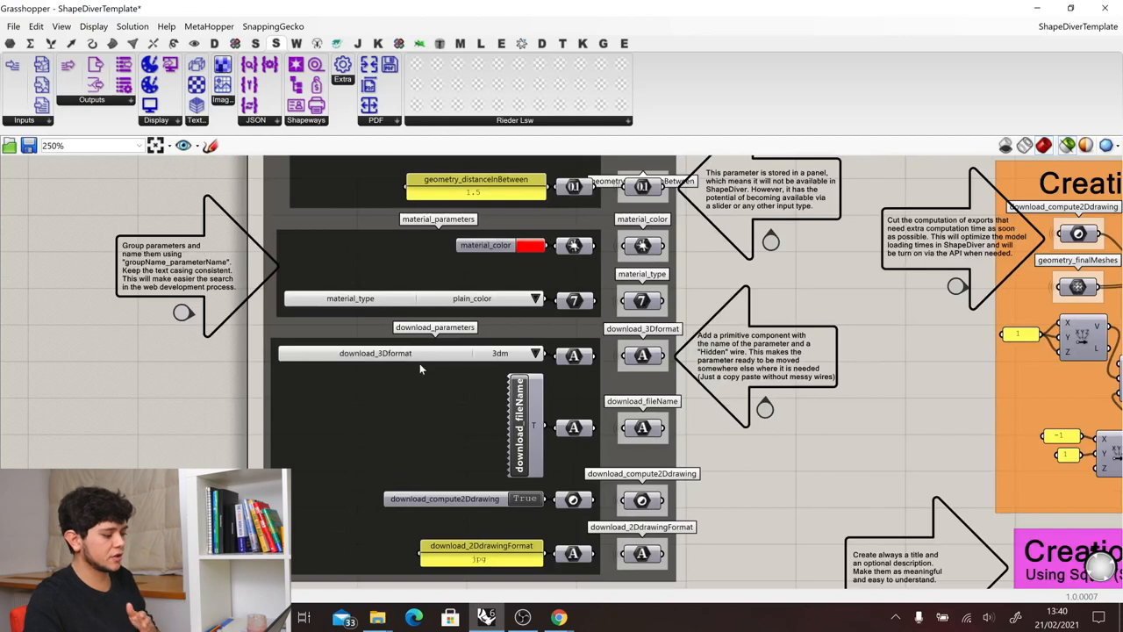
mouse_move(709, 474)
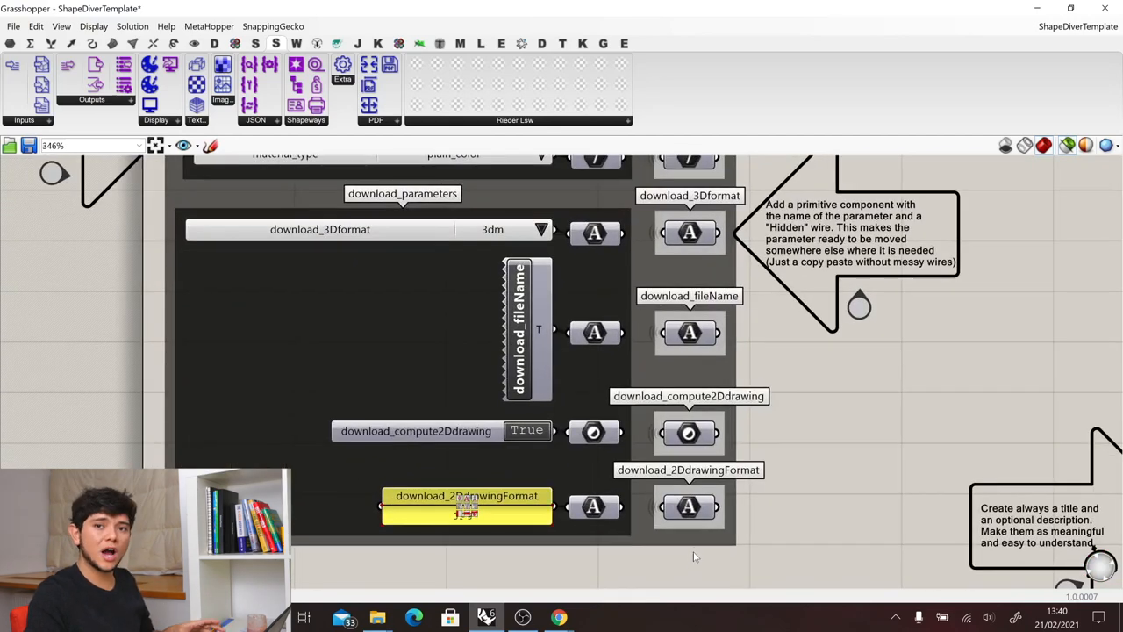
mouse_move(688, 505)
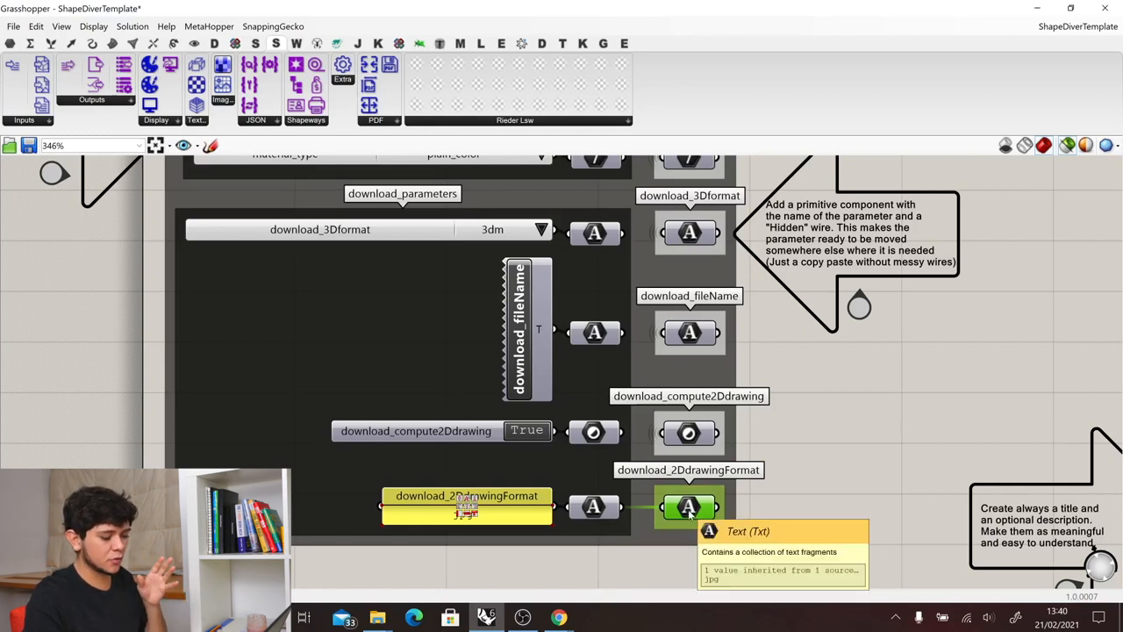
mouse_move(690, 507)
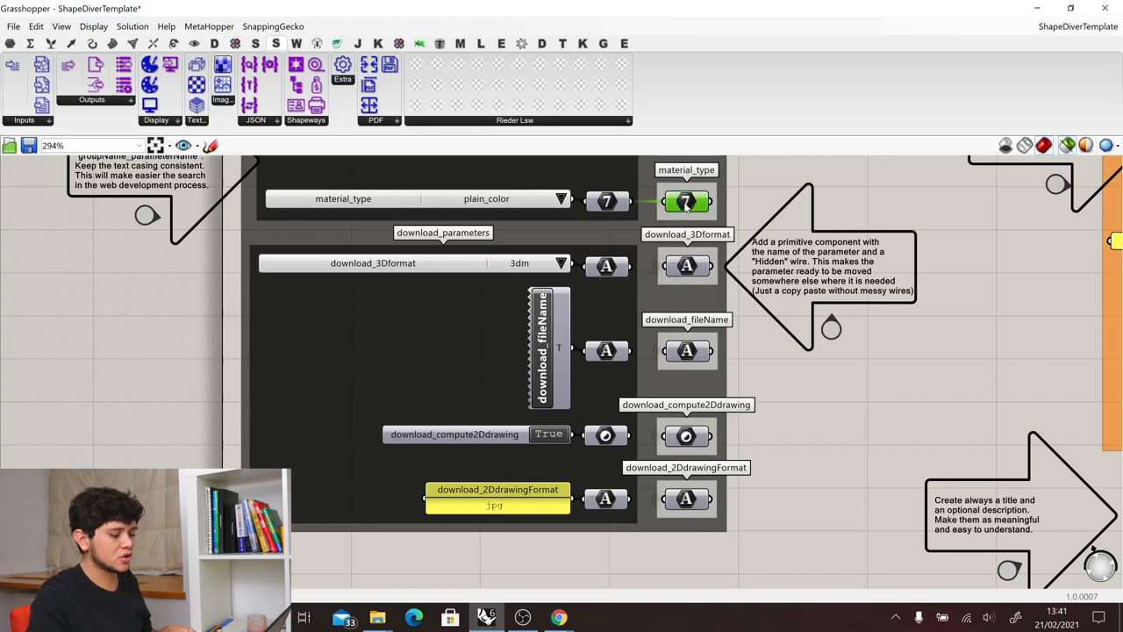
Copy the material_type primitive and paste it below the Creation Using Squid group.
right_click(686, 201)
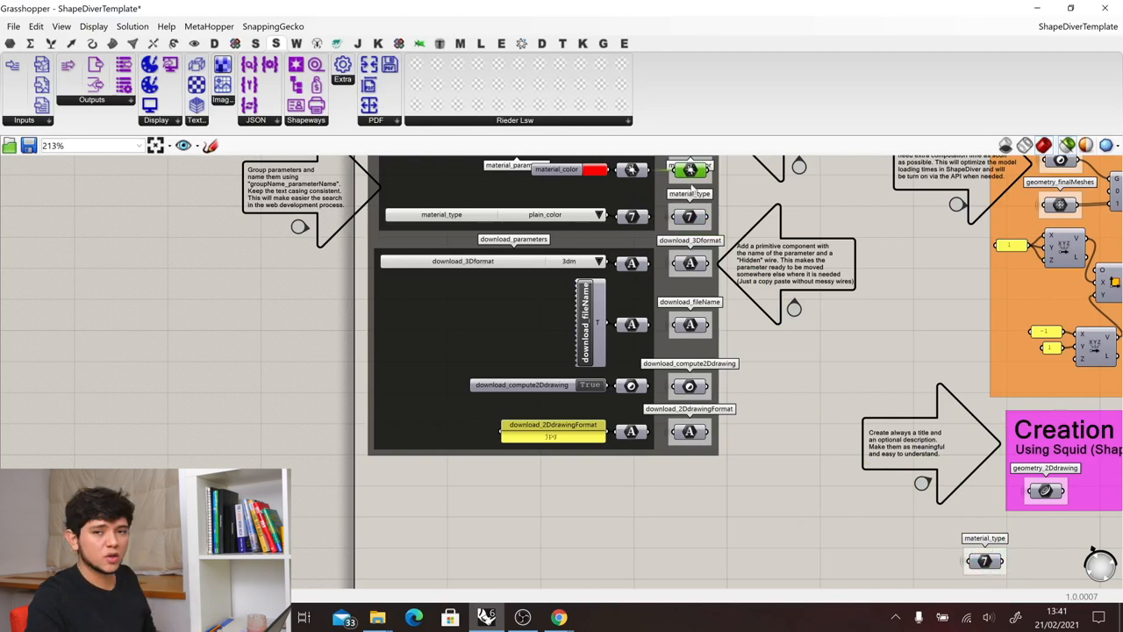
Paste a material_color copy beside the material_type copy and select both.
left_click(692, 169)
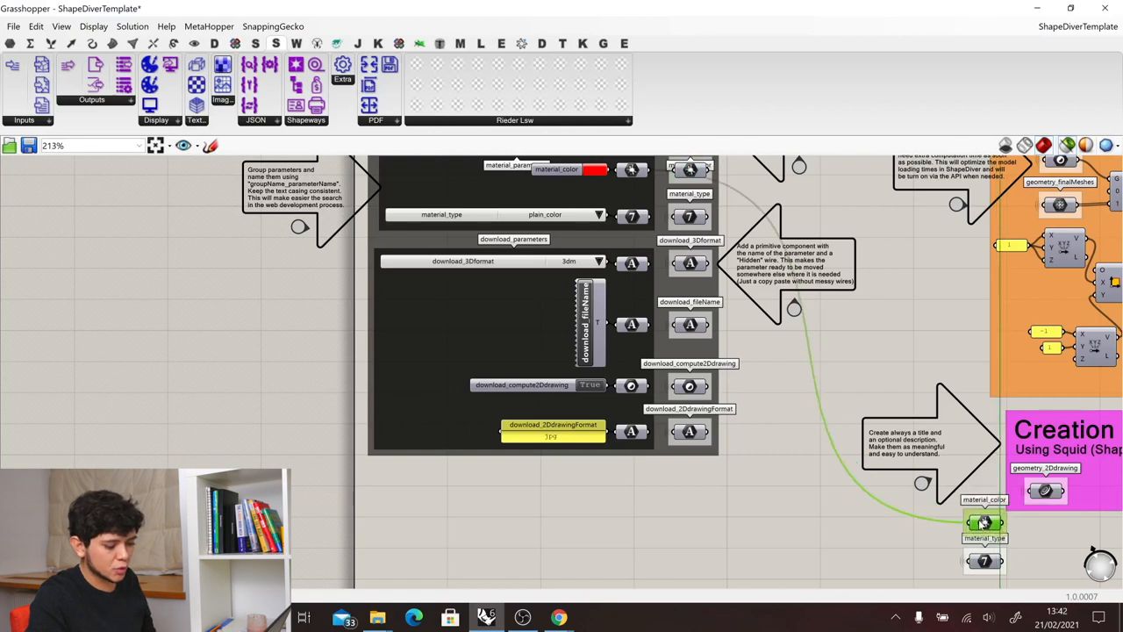
left_click(985, 523)
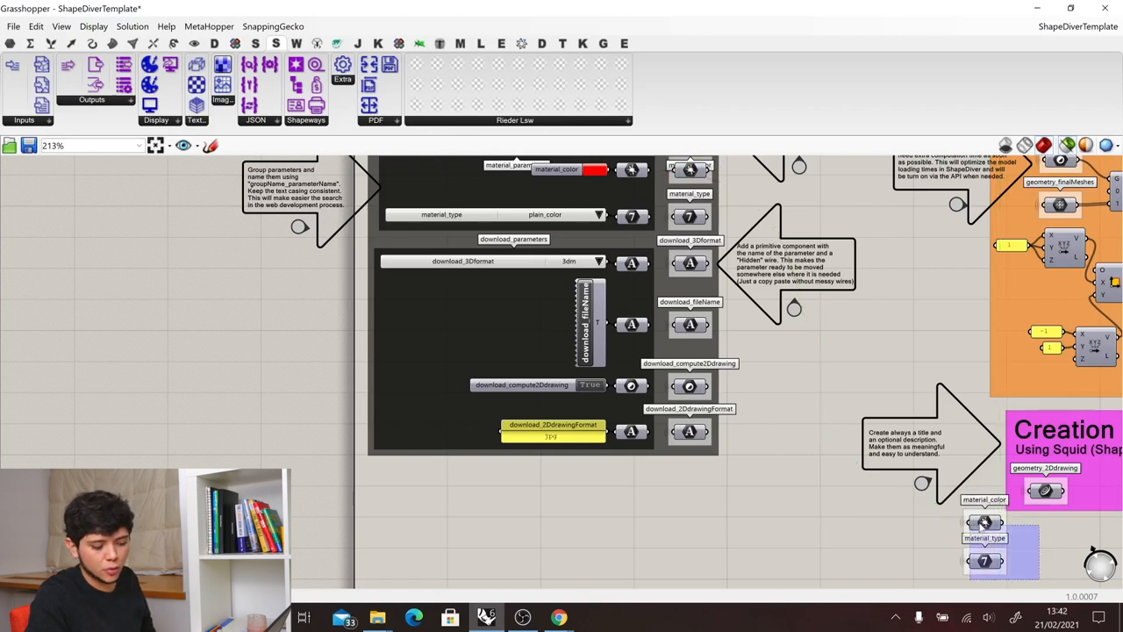